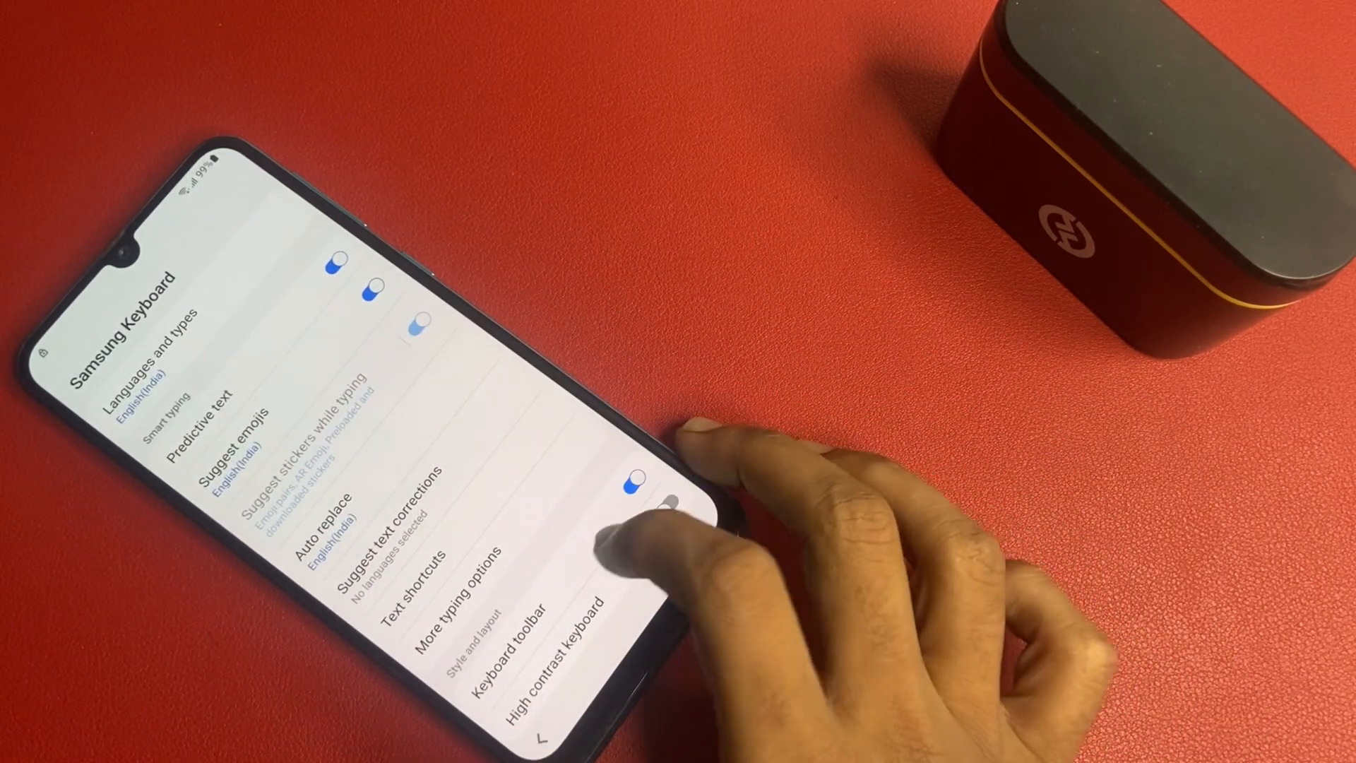
# Step: Skip anyway on 'Skip protecting your phone?' and accept the listed additional Google apps
pyautogui.scroll(-3)
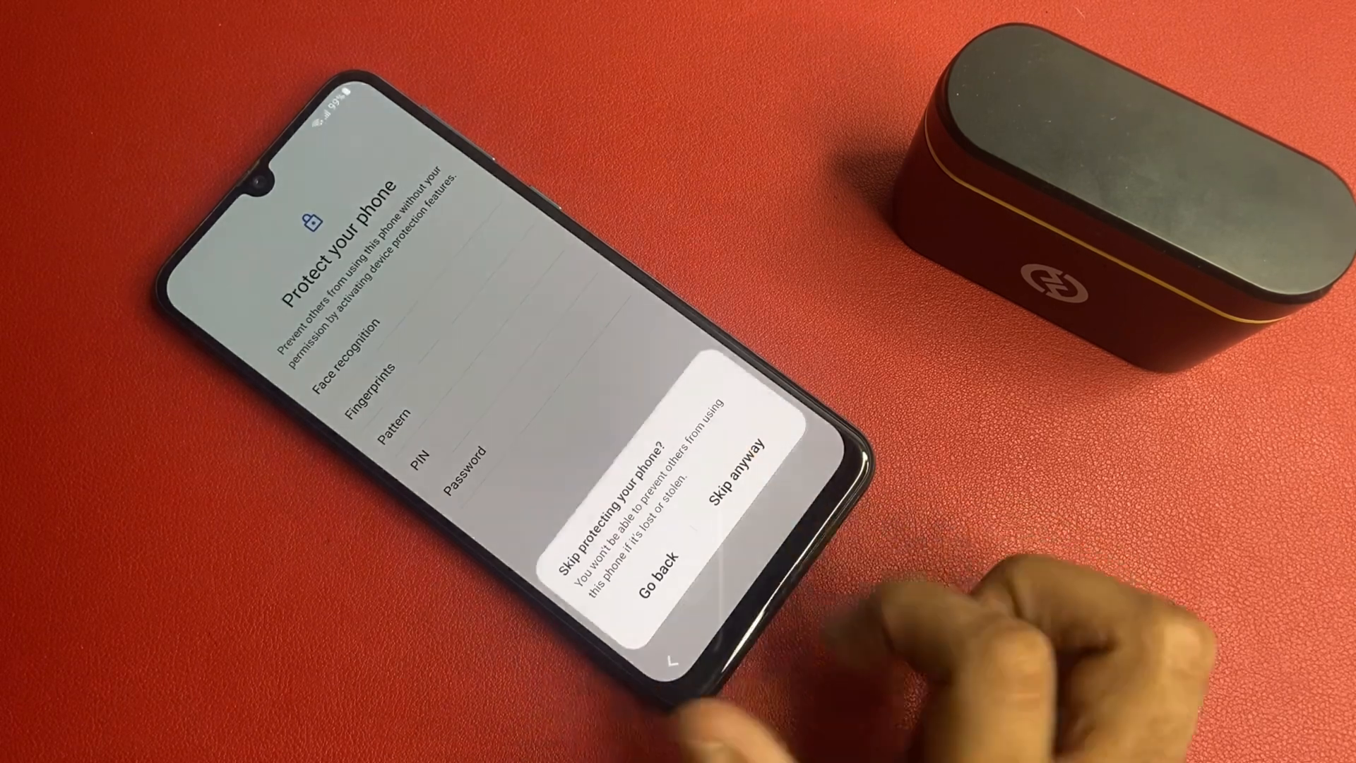
pyautogui.click(740, 481)
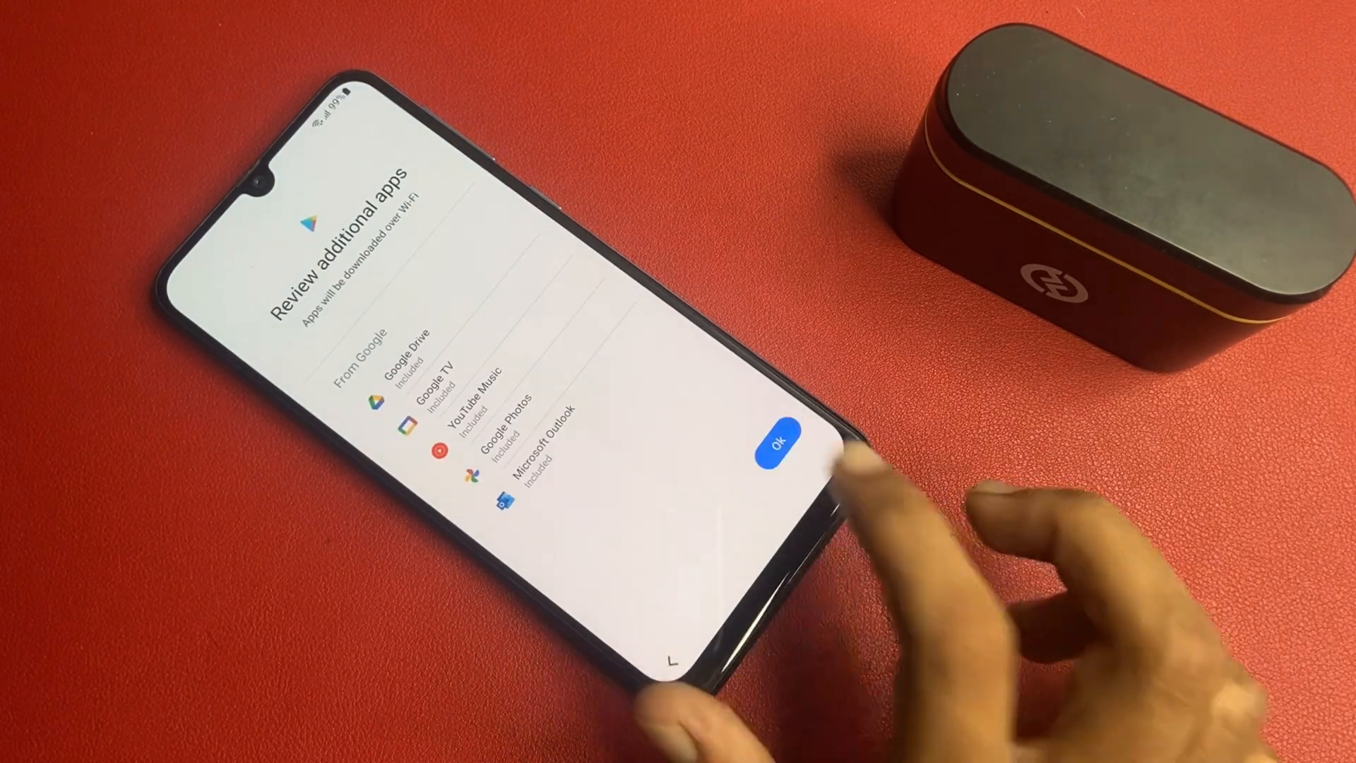
pyautogui.click(782, 443)
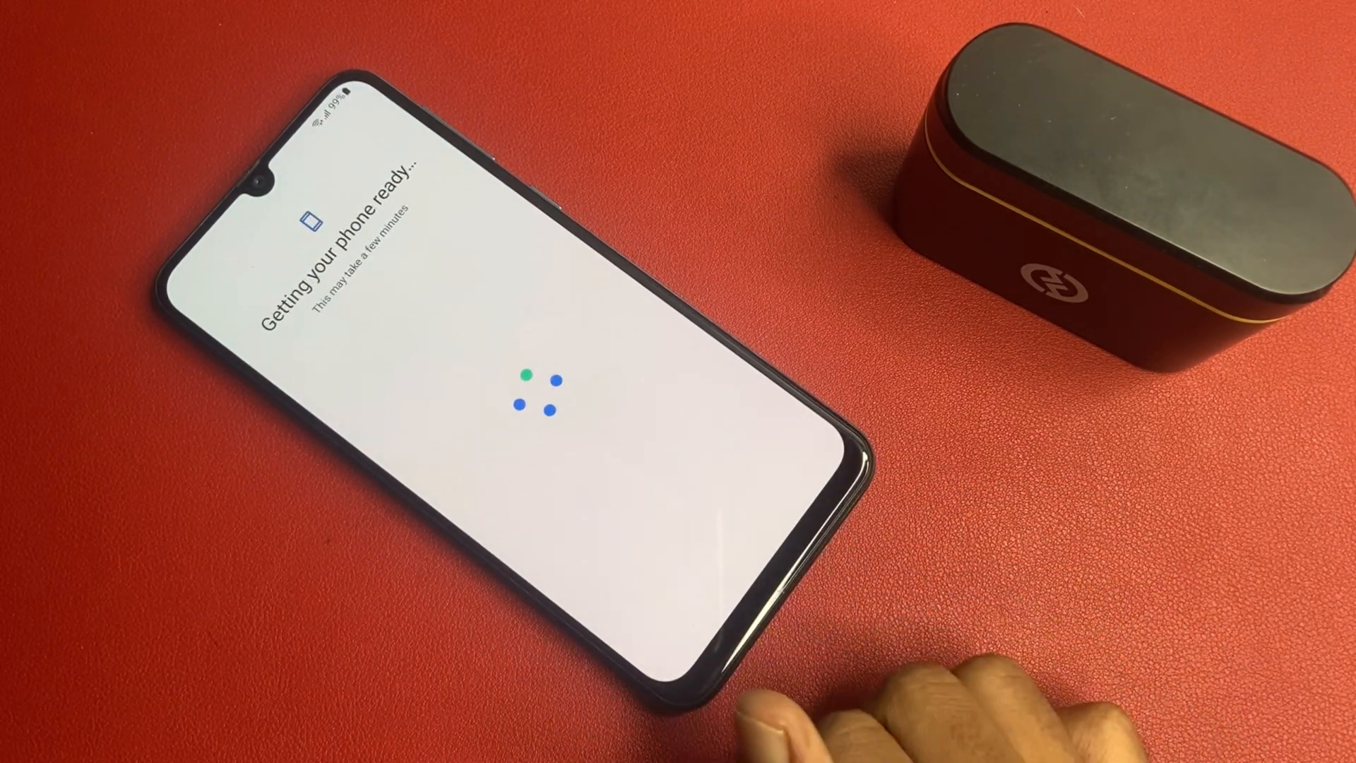